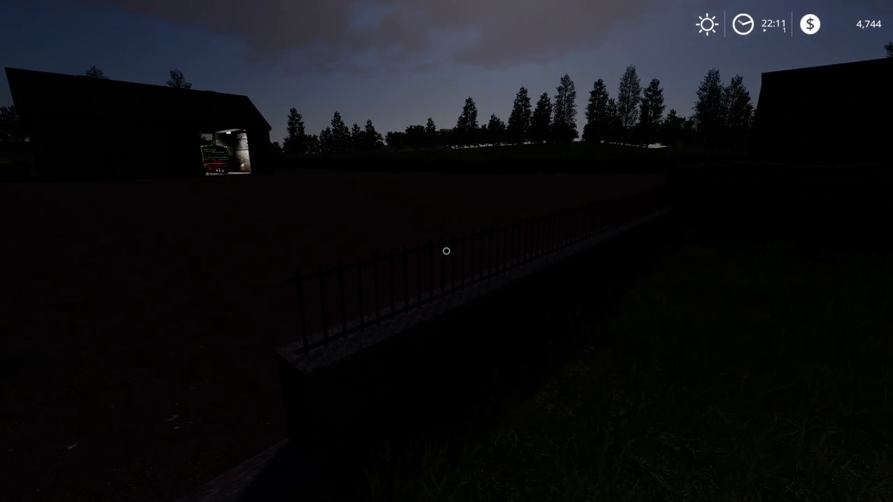
mouse_move(447, 251)
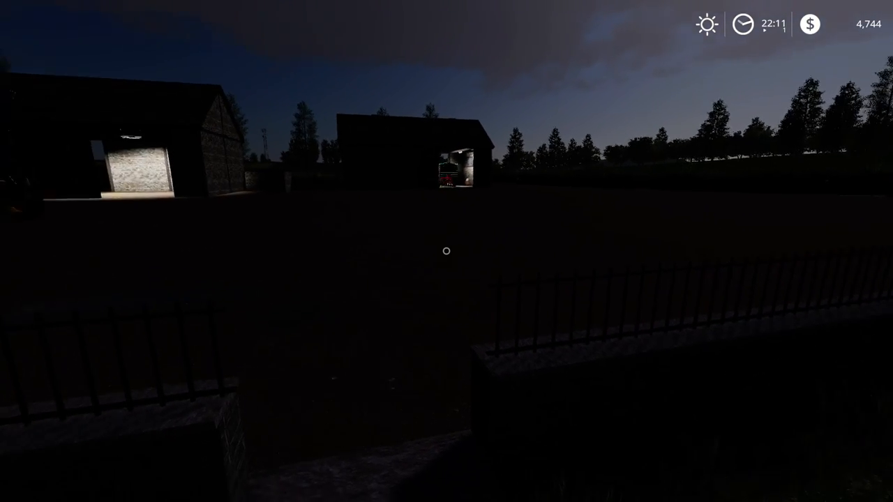
mouse_move(446, 251)
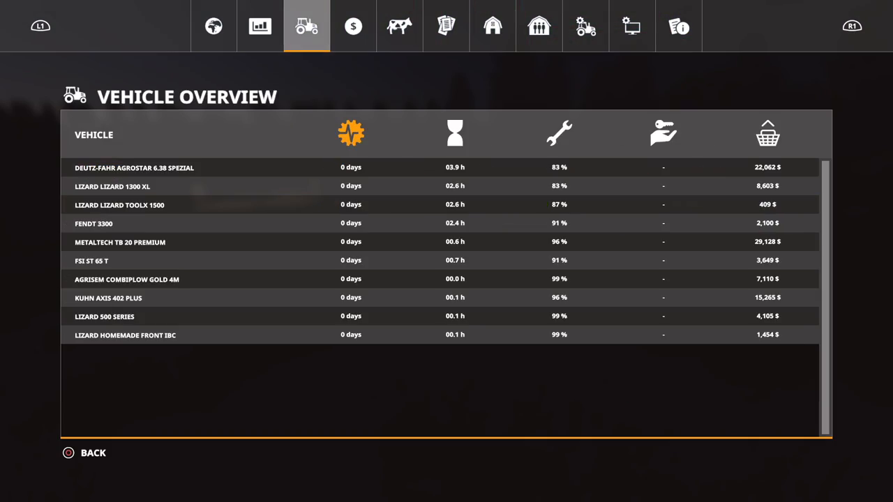
left_click(399, 26)
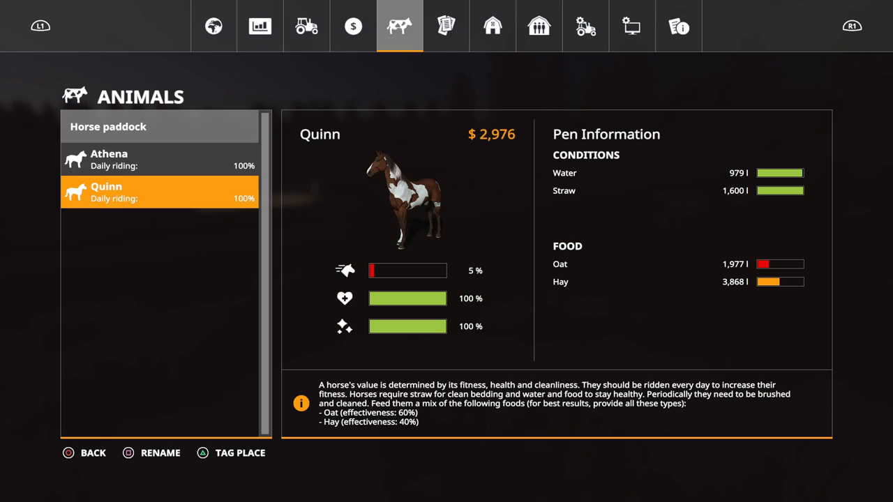
left_click(353, 26)
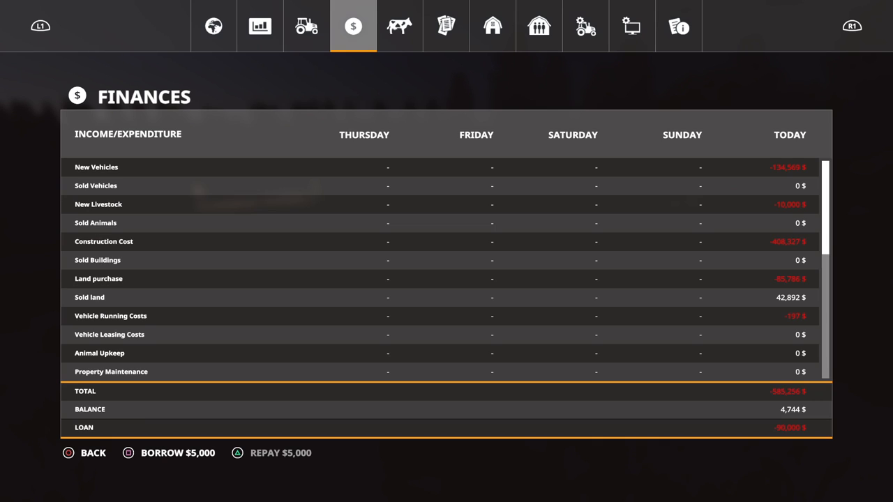
left_click(306, 26)
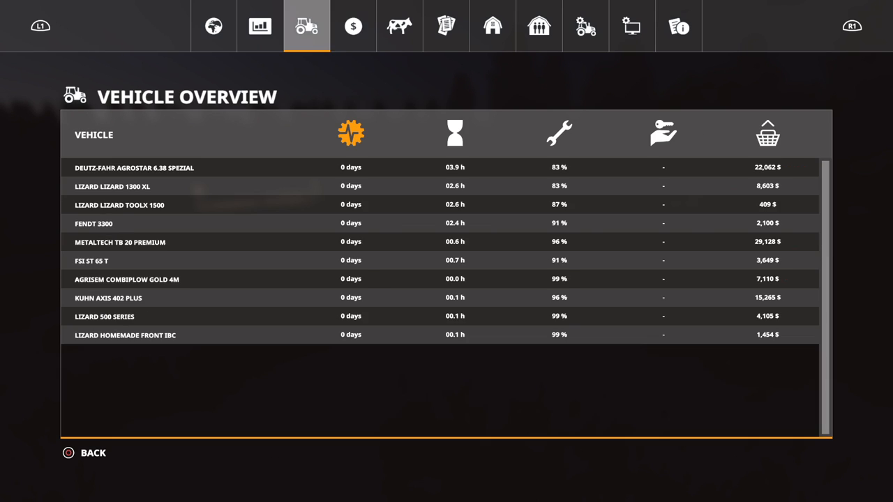
left_click(213, 26)
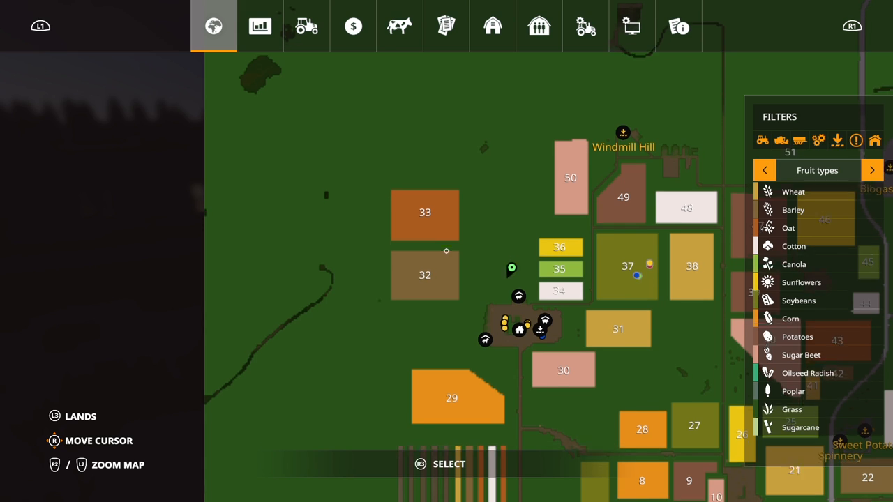
- Switch the map filter to Growth, then Soil composition, review Contracts, and exit the menu
left_click(872, 170)
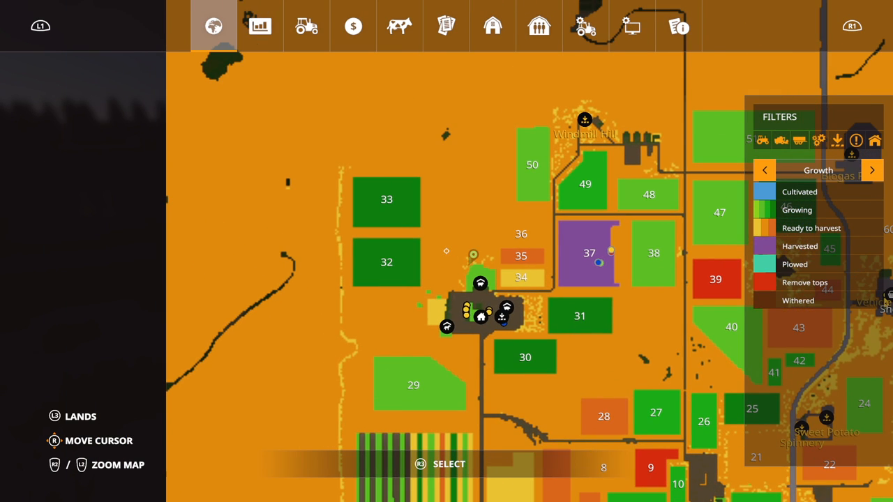
left_click(872, 170)
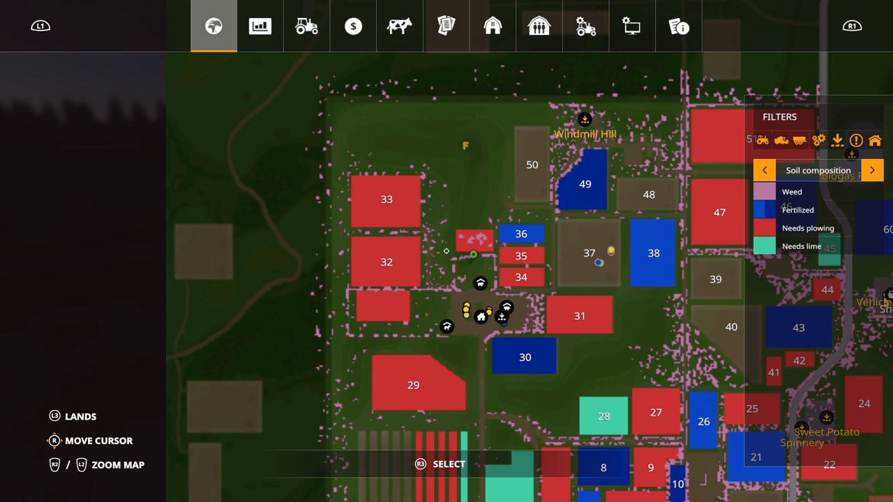
left_click(446, 26)
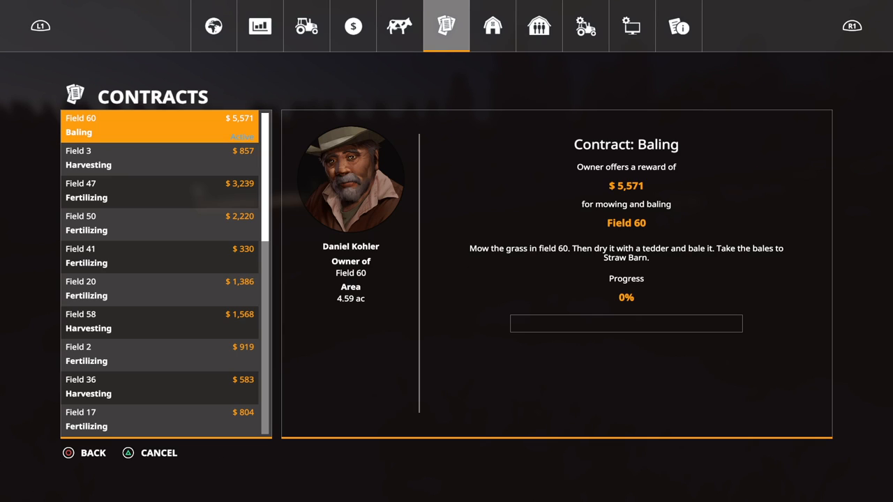
left_click(159, 190)
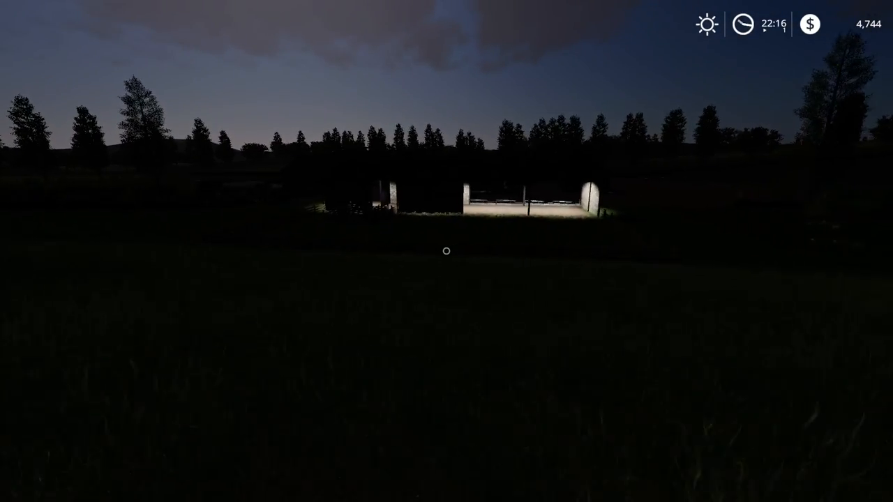
mouse_move(446, 251)
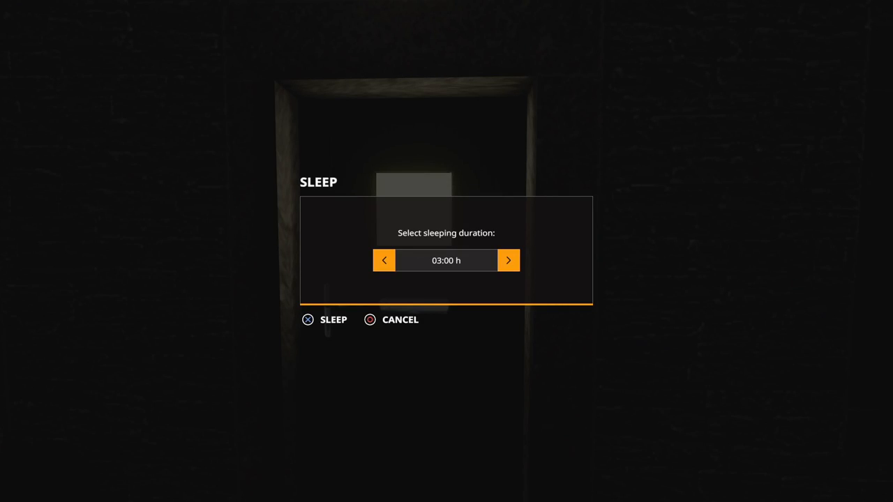
- Confirm sleeping through the night until 06:18 dawn
left_click(508, 261)
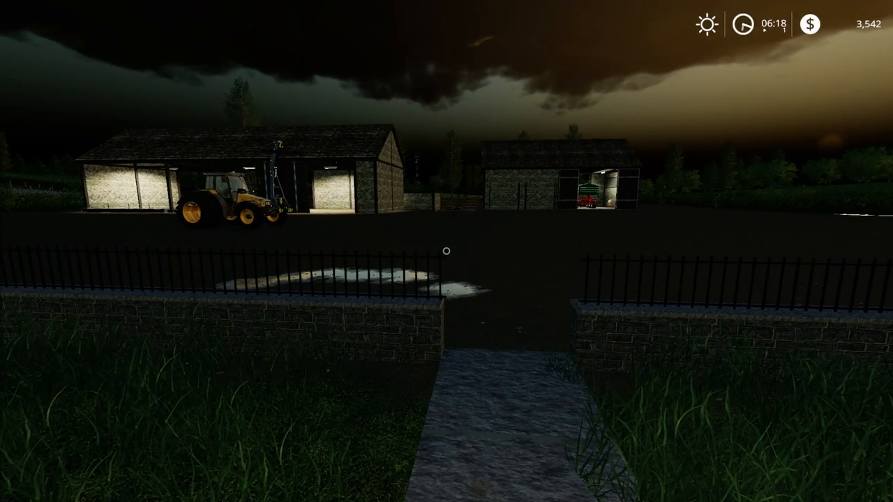
mouse_move(447, 251)
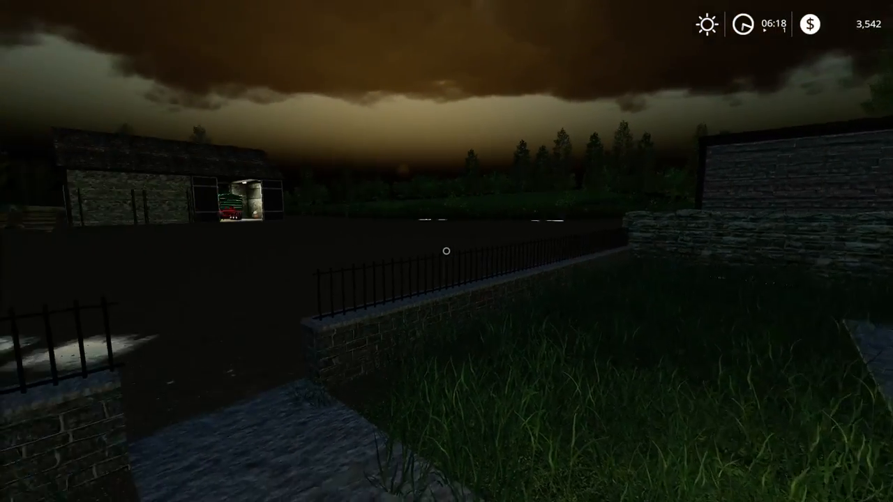